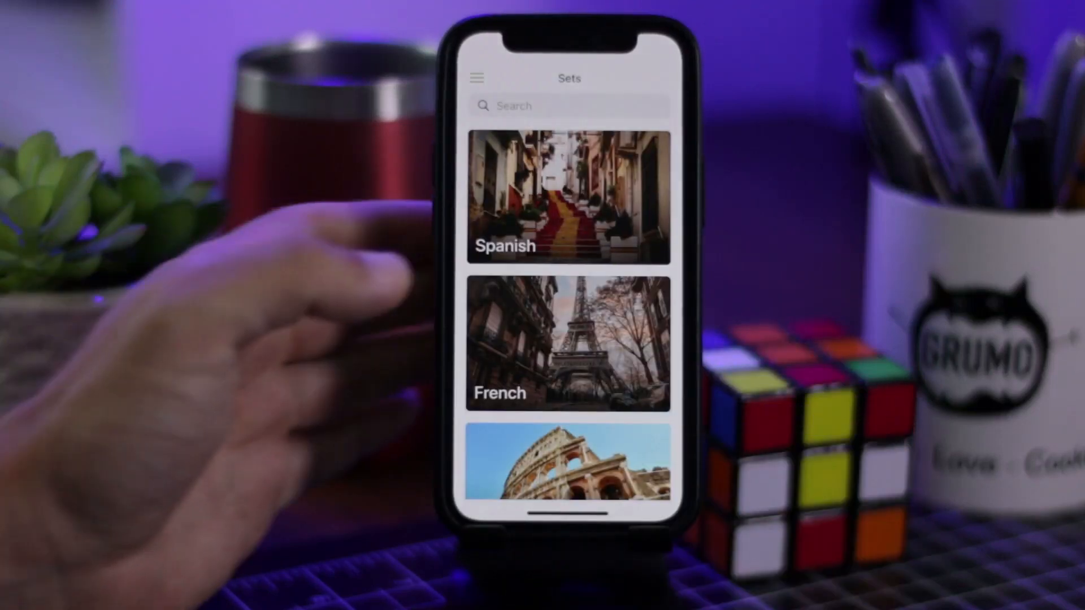
# Open the 'Preview your native app here' page about previewing native apps.
pyautogui.click(567, 344)
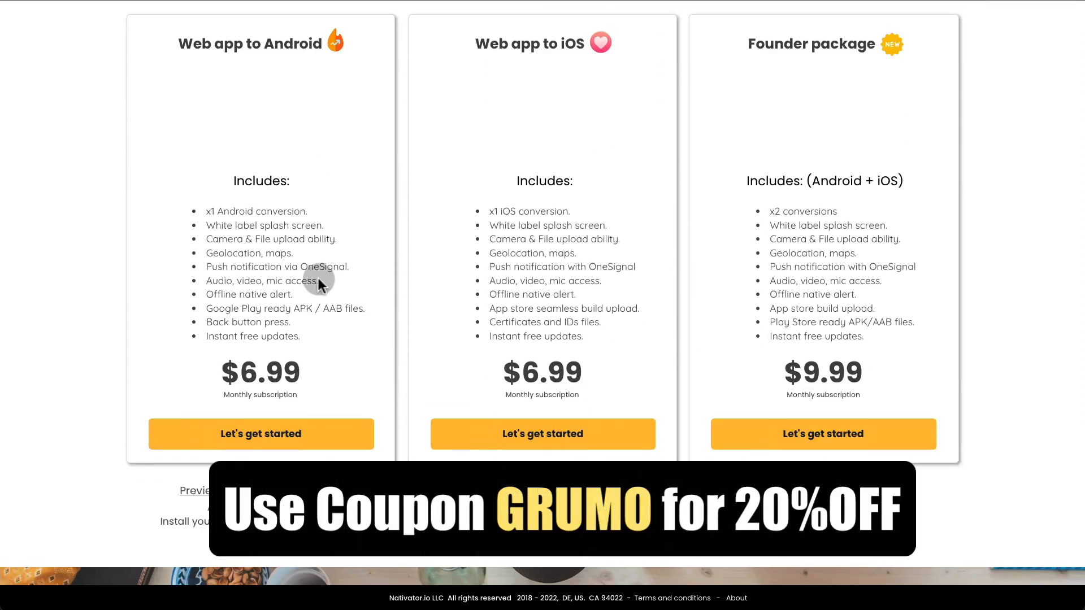
pyautogui.moveTo(334, 211)
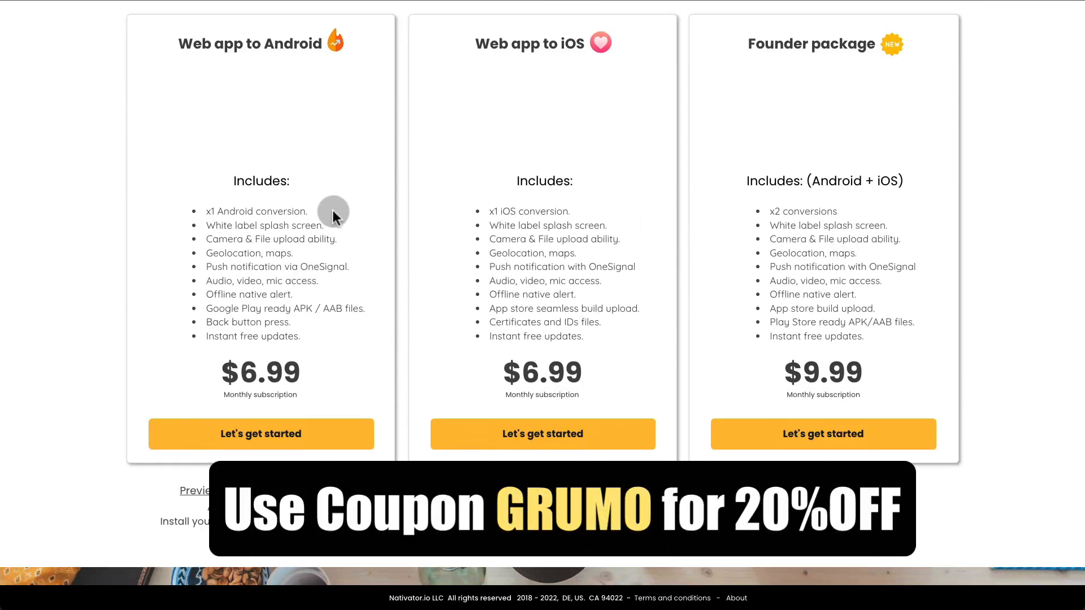
pyautogui.moveTo(531, 154)
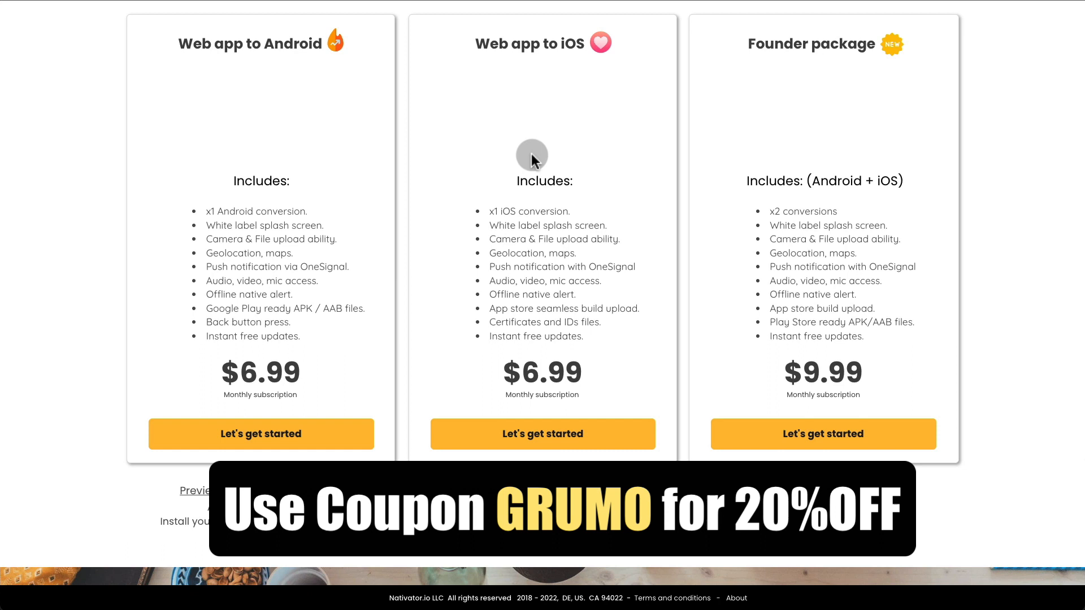
pyautogui.moveTo(559, 152)
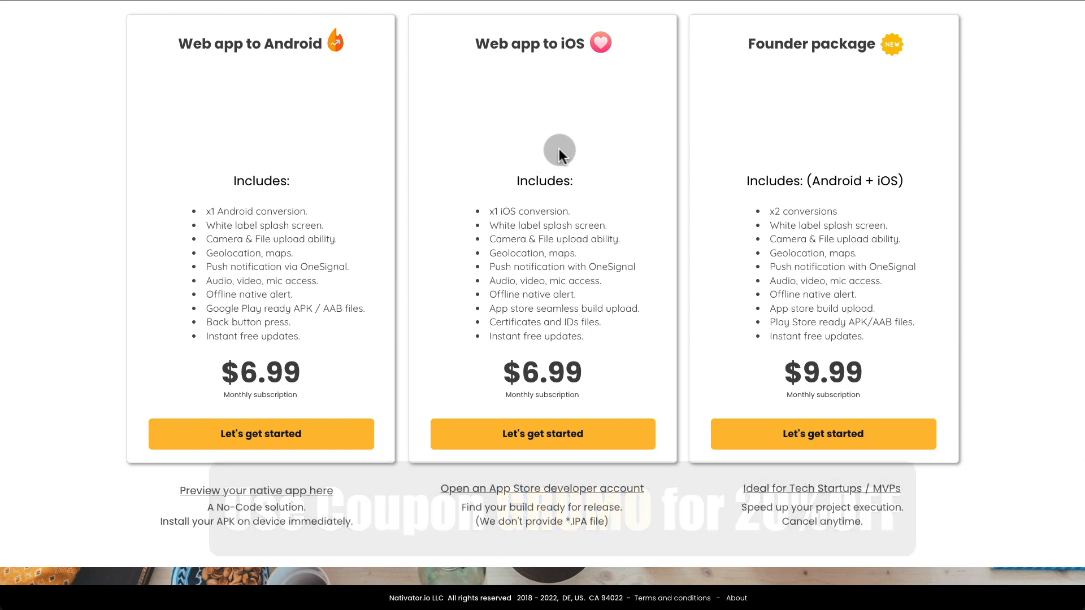
pyautogui.scroll(-3)
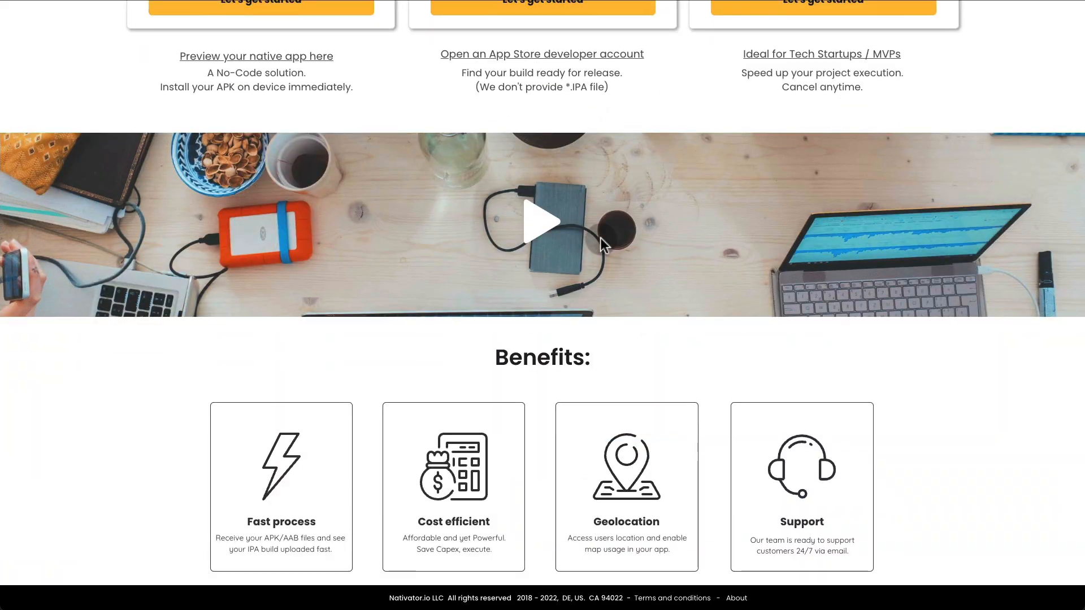
pyautogui.click(256, 56)
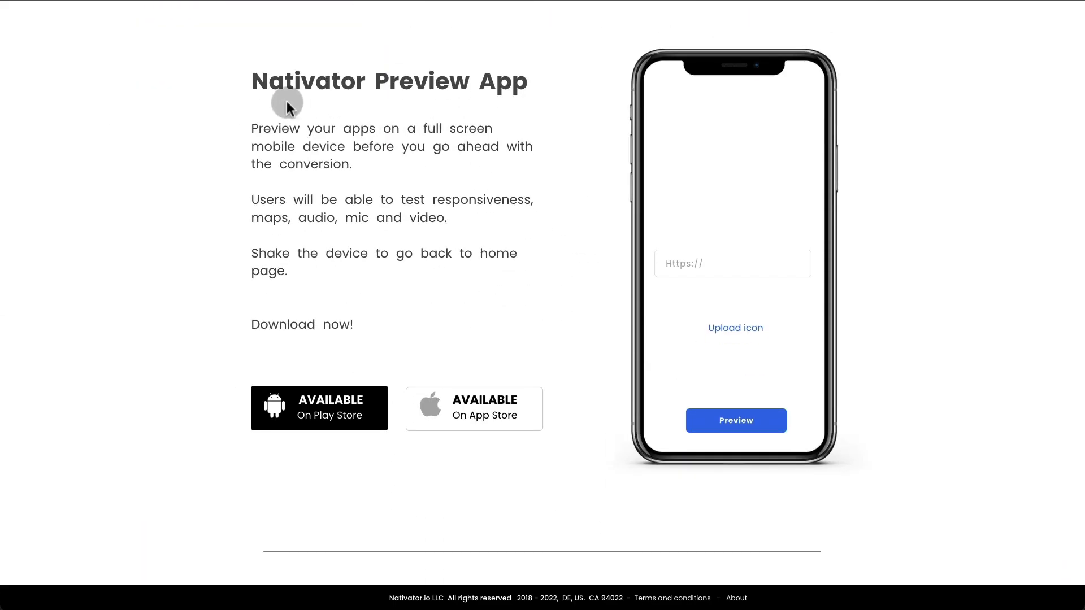
pyautogui.moveTo(389, 266)
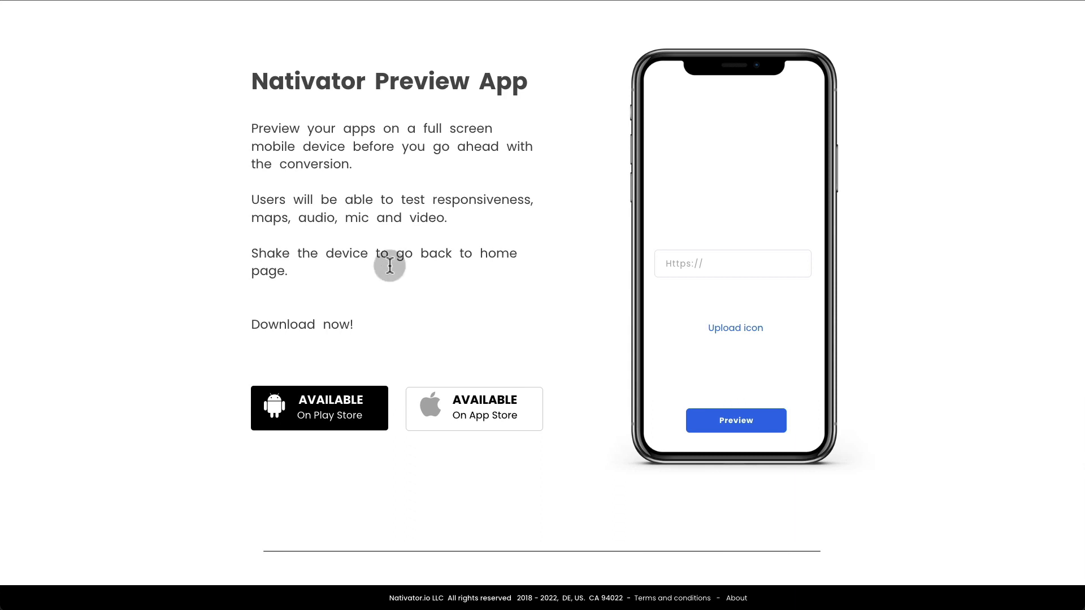
pyautogui.moveTo(381, 298)
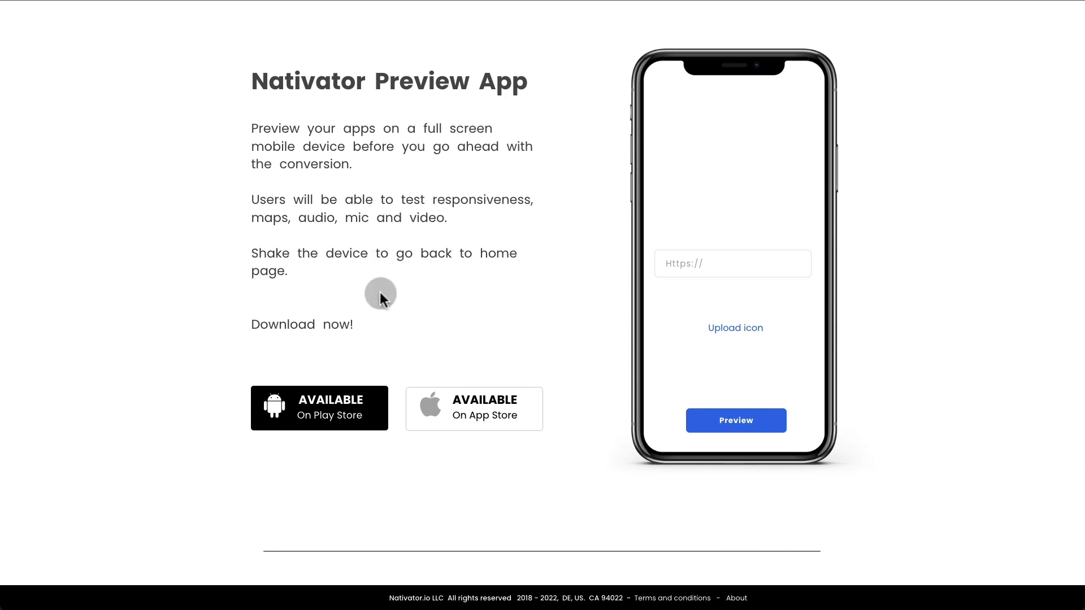
pyautogui.moveTo(386, 307)
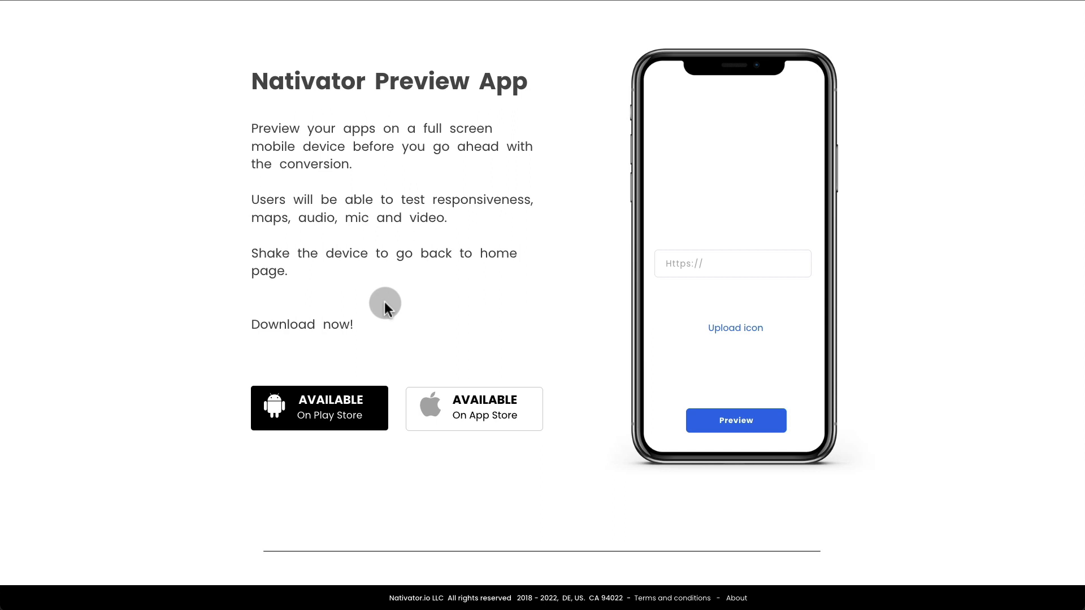
# Return to pricing and start the Founder package with 'Let's get started'.
pyautogui.click(319, 407)
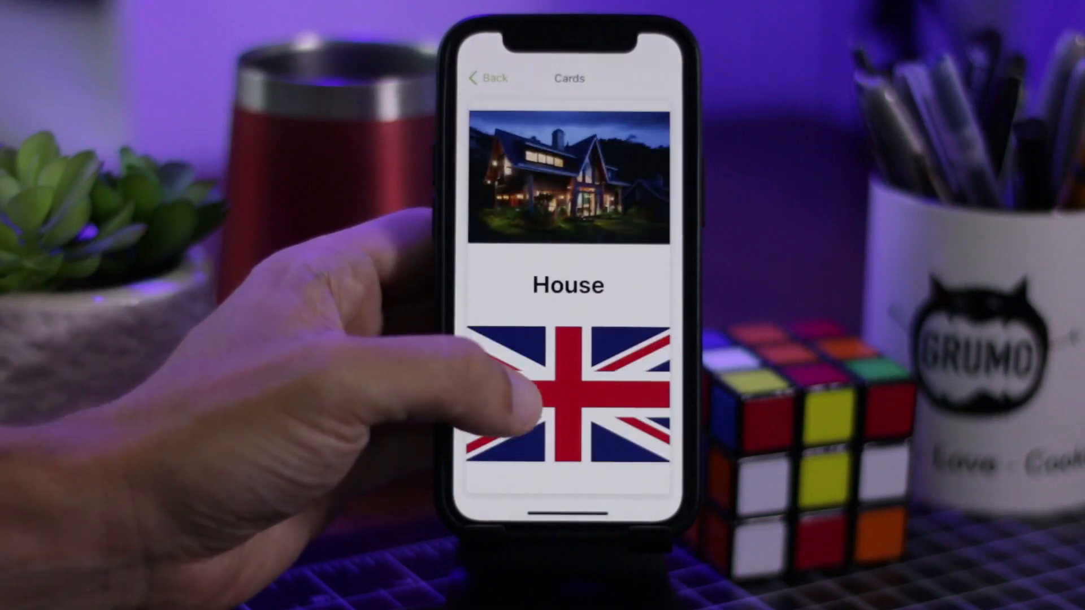
pyautogui.click(565, 402)
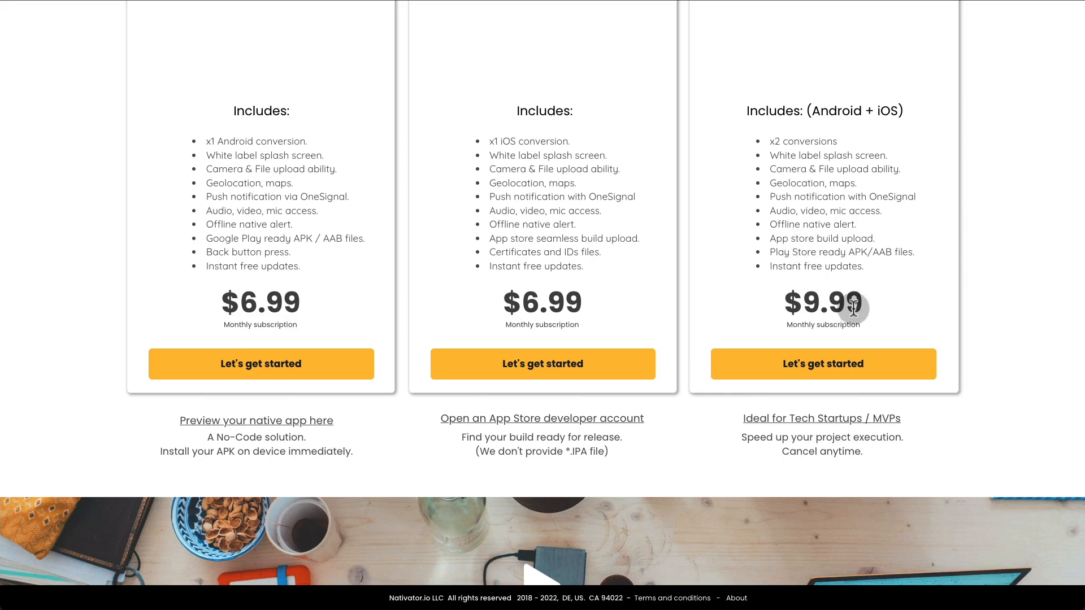
pyautogui.moveTo(872, 356)
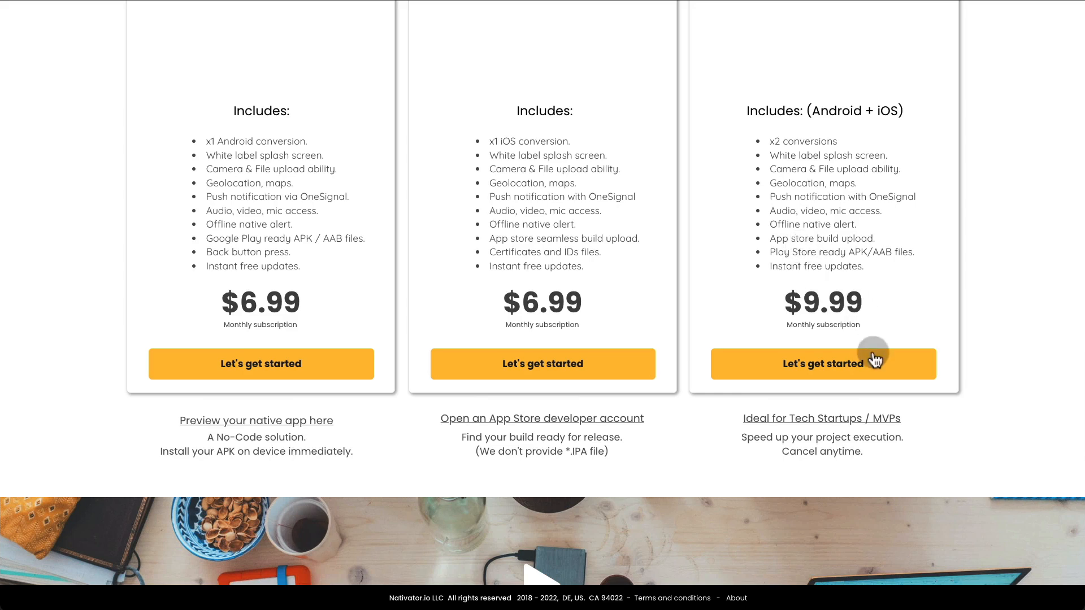
pyautogui.click(822, 364)
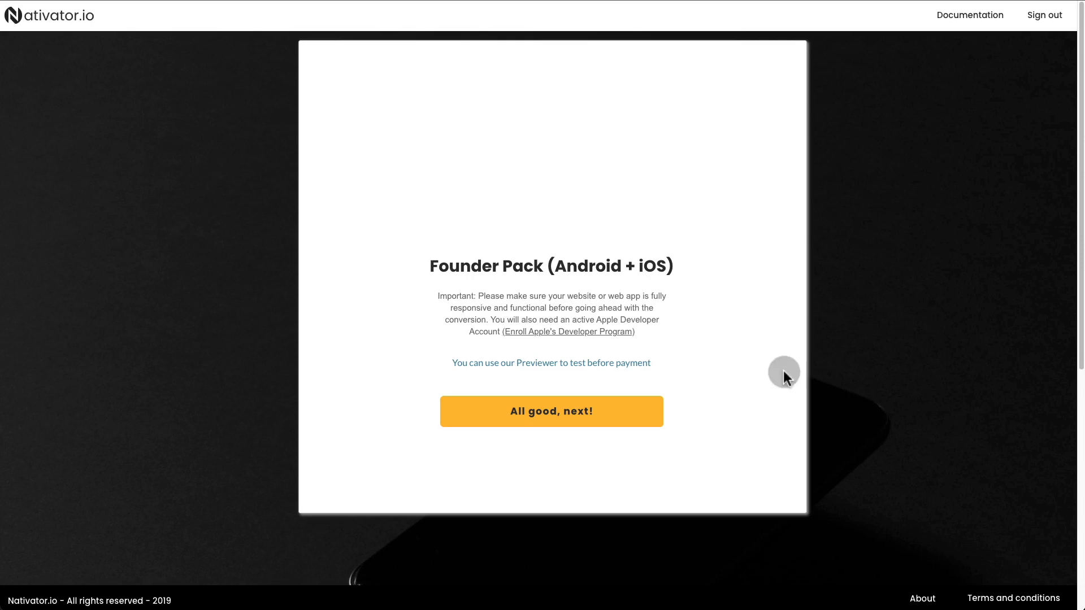
# Fill the Android form: bundle ID com.flashcards.com, 'Flashcards App', 'Create custom flashcards', Portrait.
pyautogui.click(552, 410)
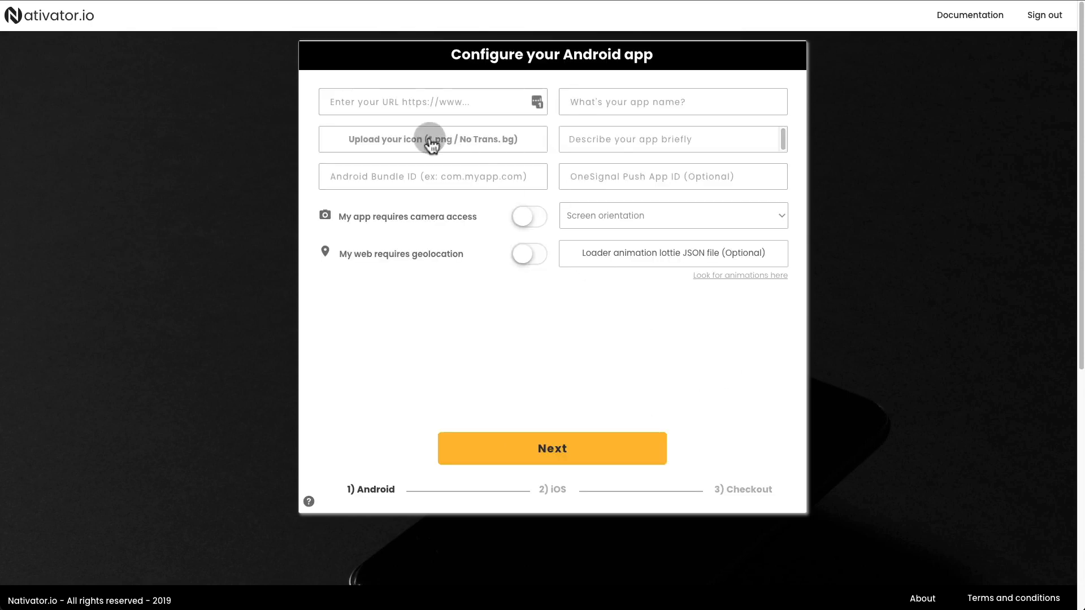
pyautogui.click(431, 102)
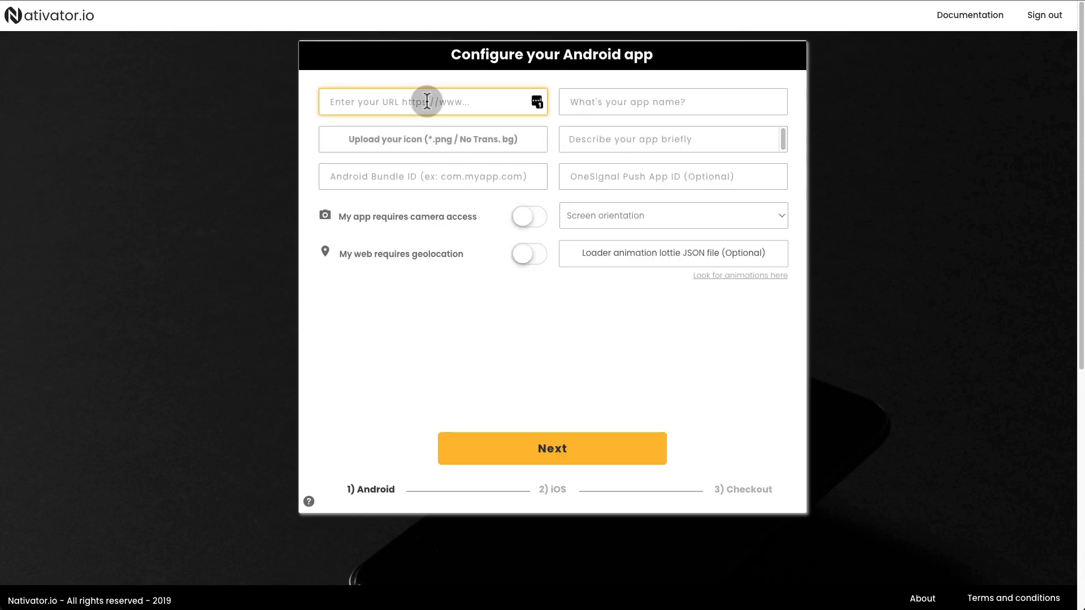
pyautogui.click(432, 139)
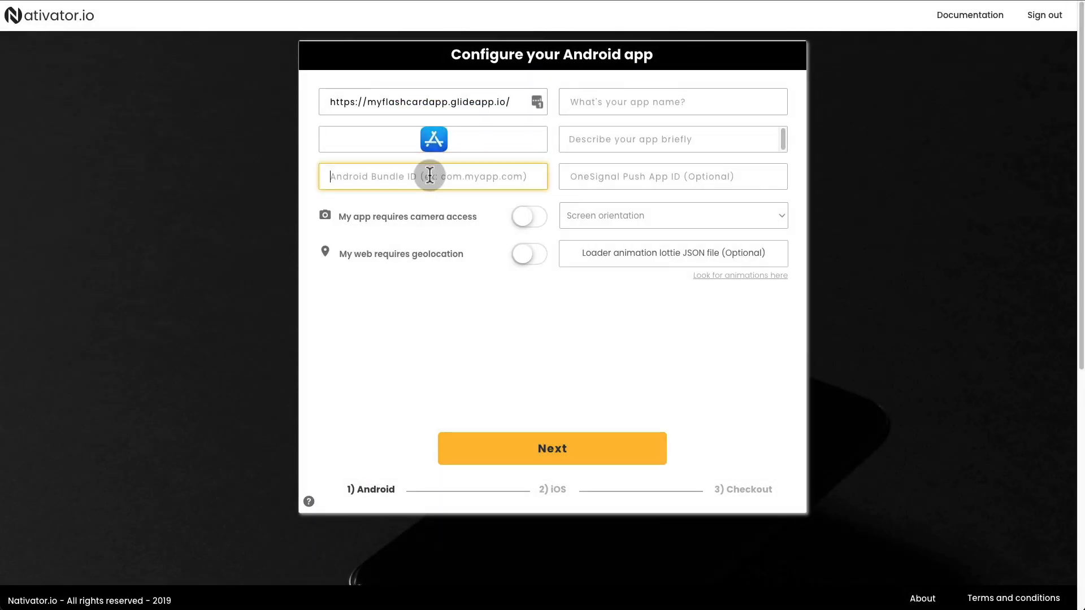
pyautogui.write('com.flashcards.com')
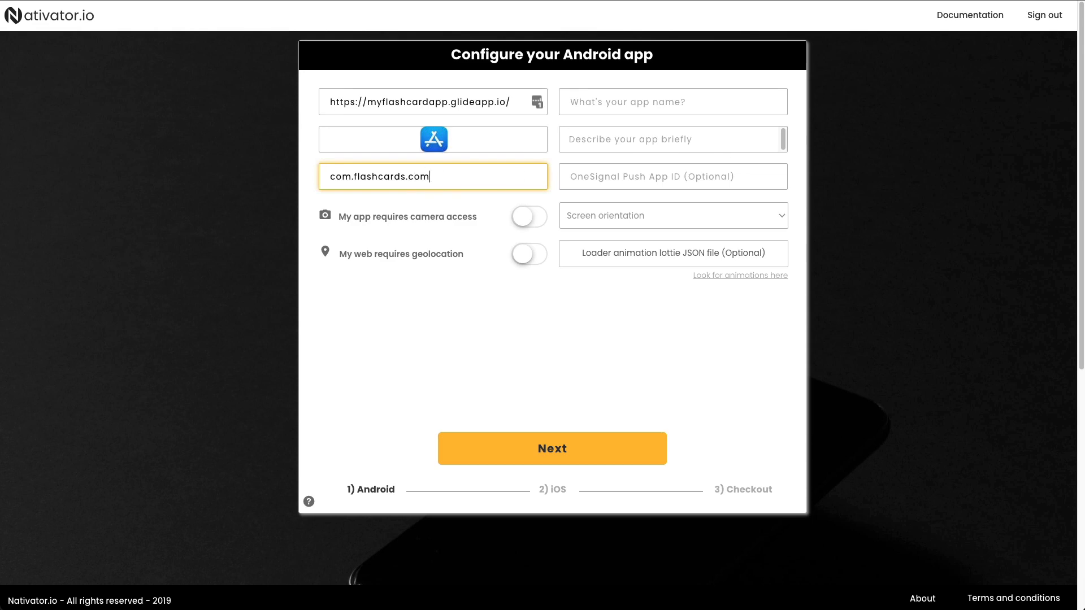
pyautogui.write('Flashcards App')
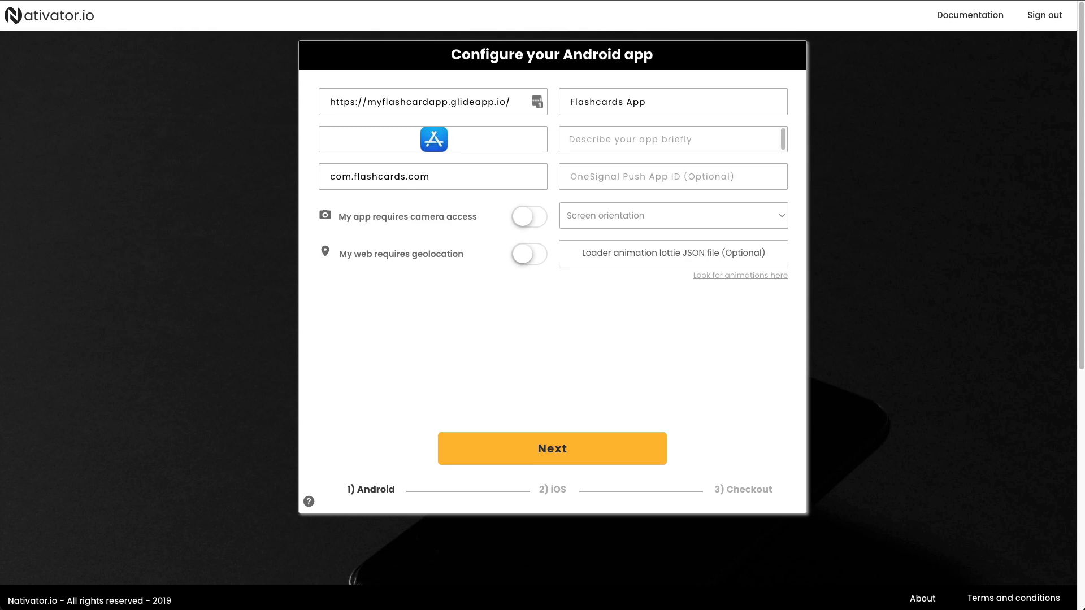
pyautogui.write('Create custom flashcards')
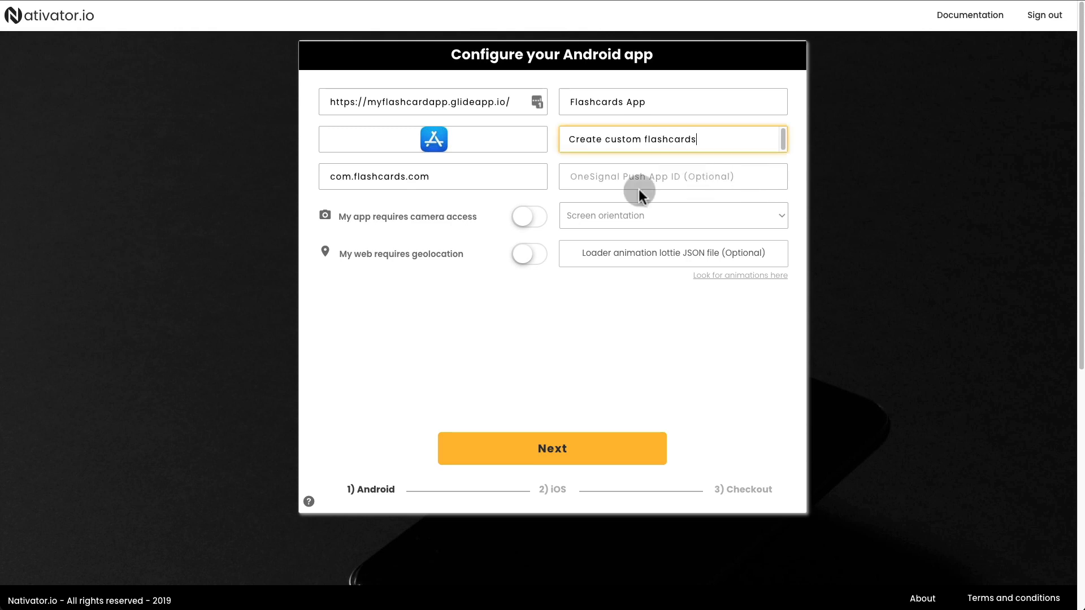
pyautogui.click(672, 215)
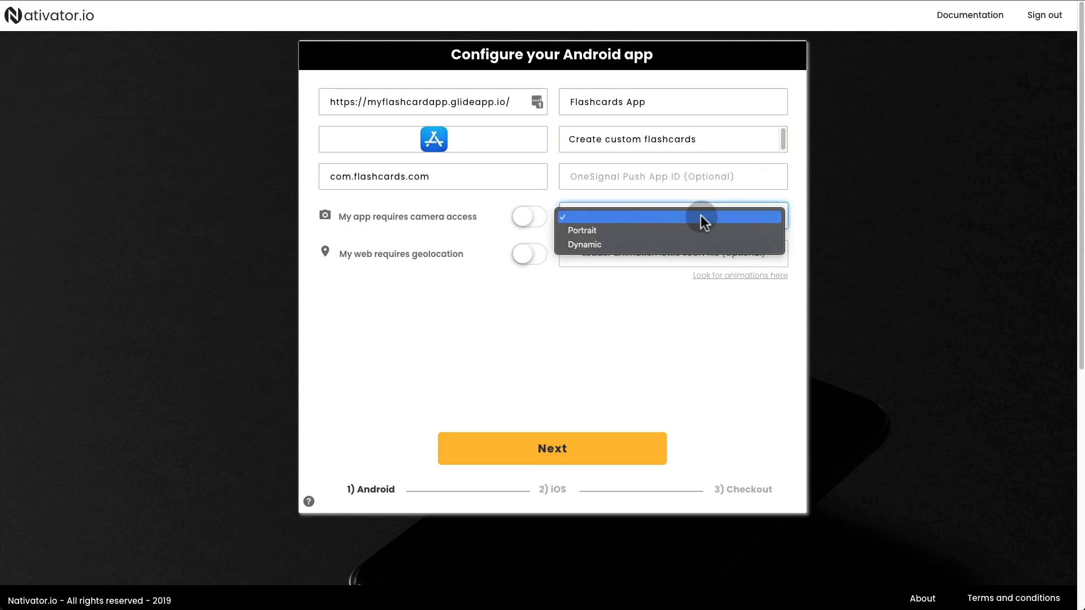
pyautogui.click(581, 230)
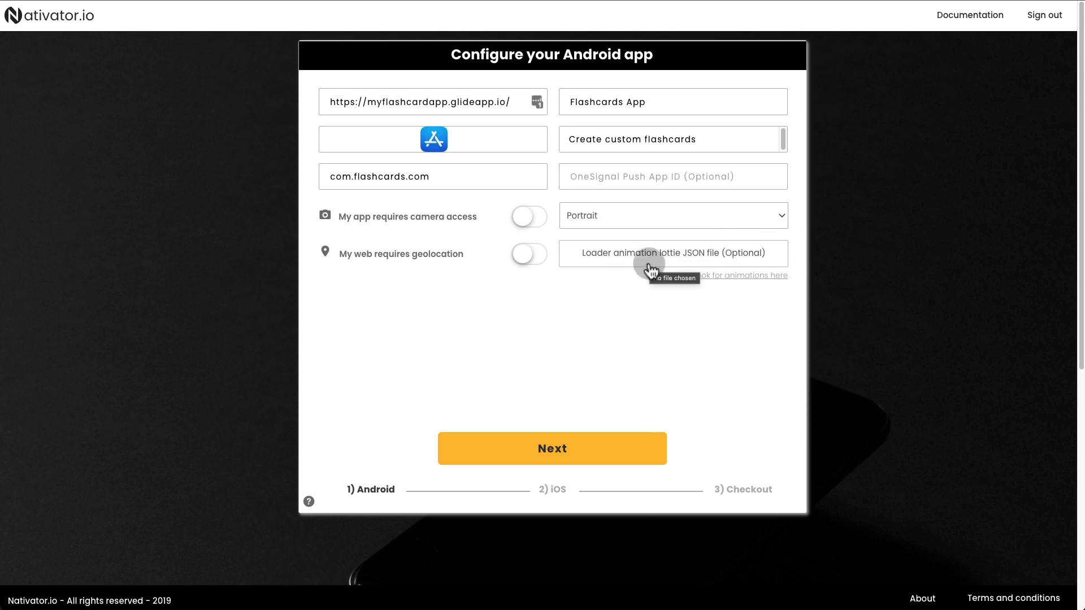
pyautogui.moveTo(716, 294)
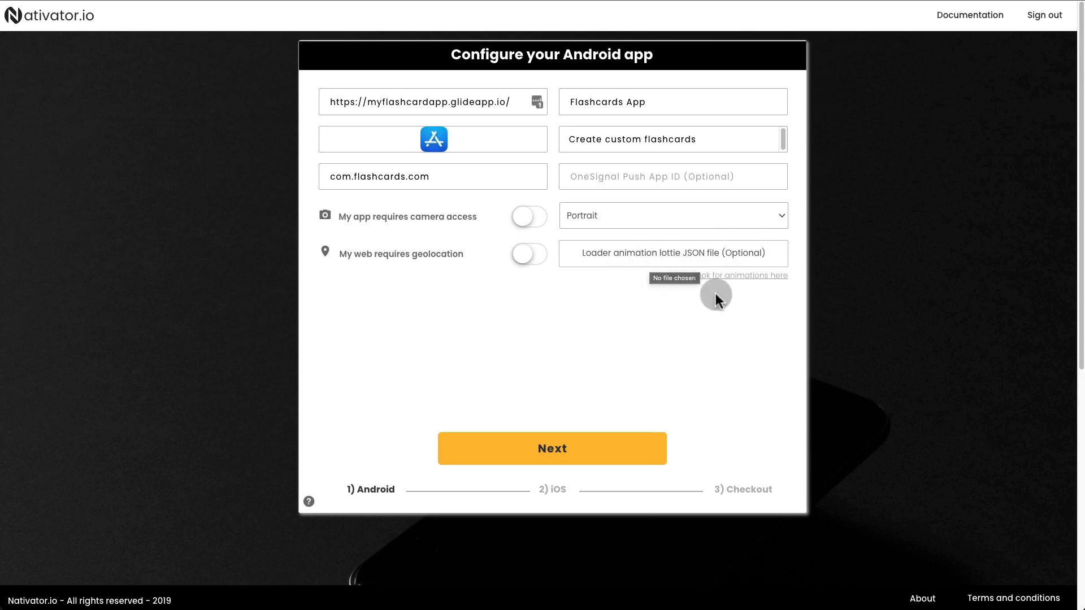
pyautogui.moveTo(740, 275)
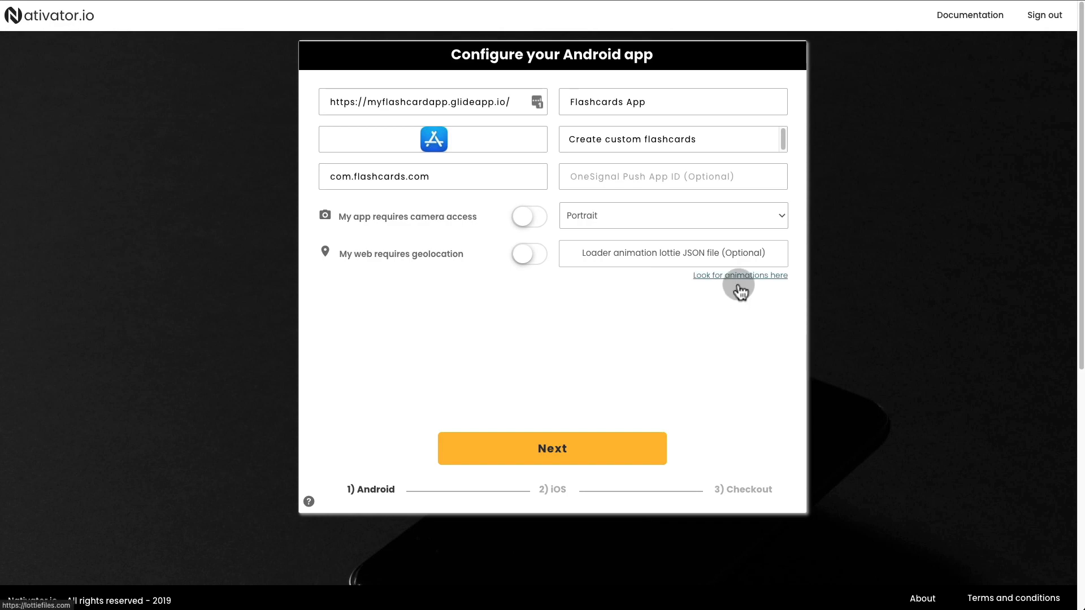
# Attach the blue LottieFiles loading animation, enable camera access, and advance to iOS setup.
pyautogui.click(739, 275)
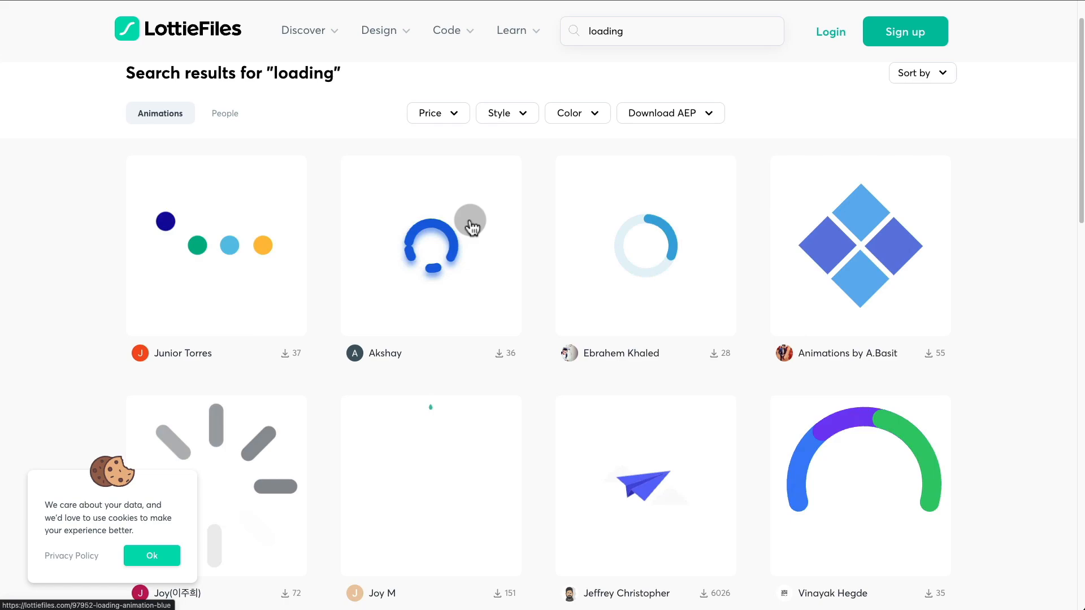
pyautogui.click(644, 246)
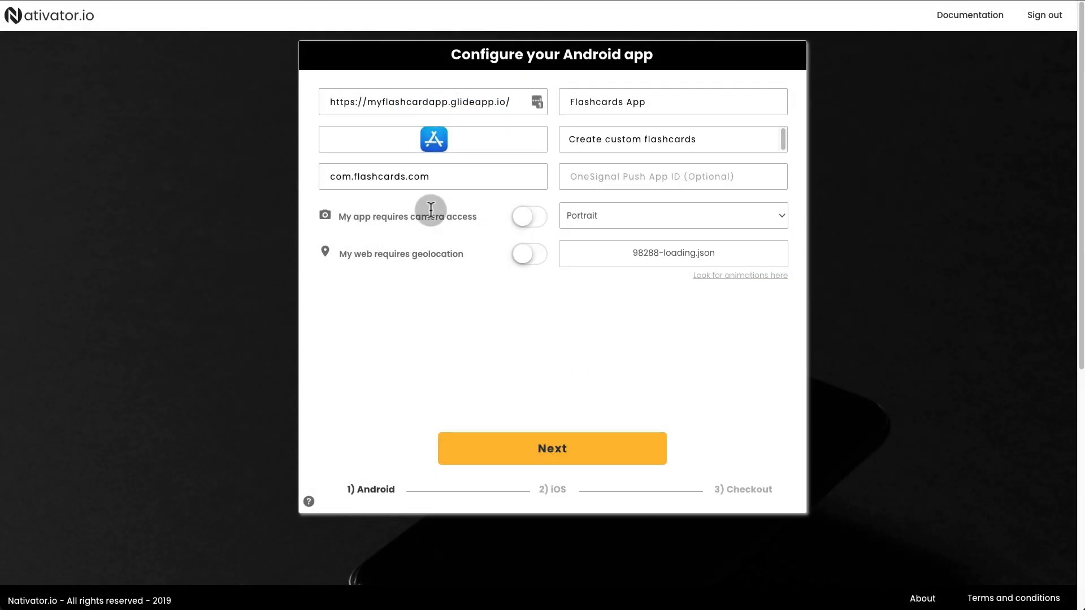
pyautogui.click(528, 216)
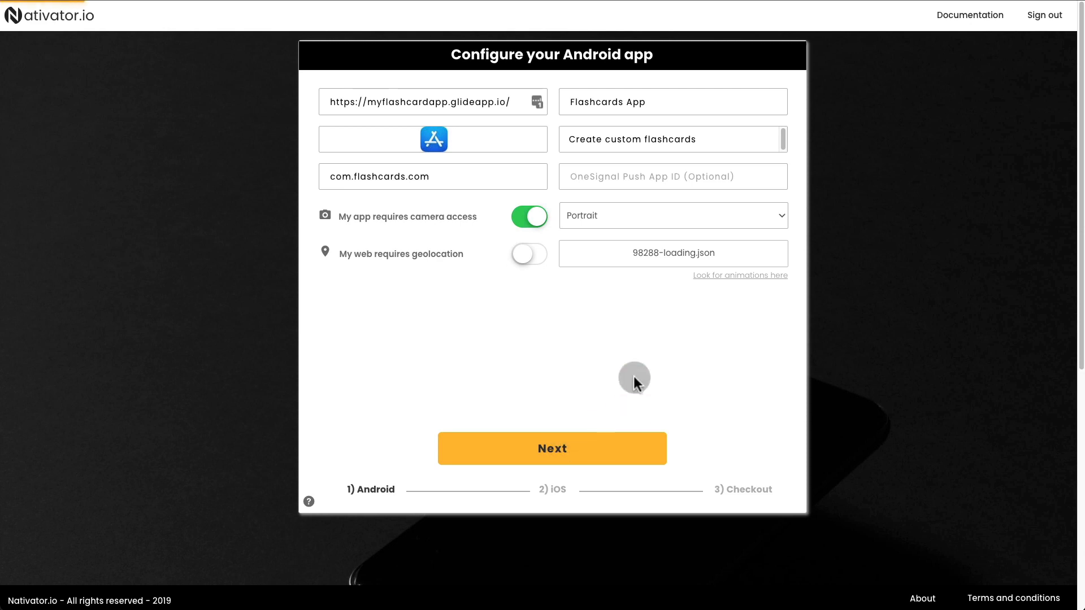
pyautogui.click(552, 448)
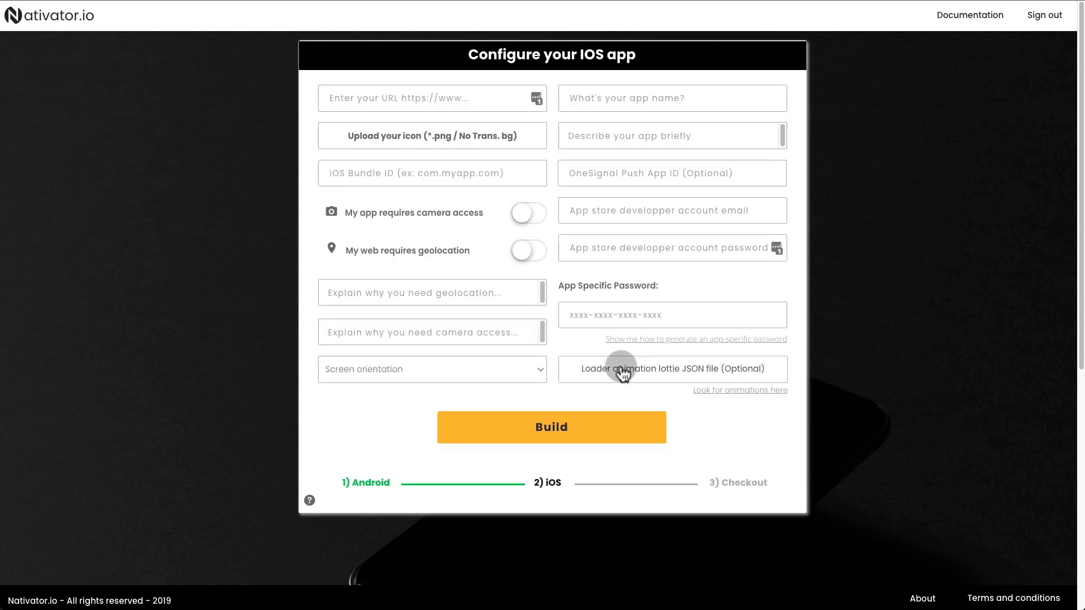
pyautogui.click(429, 98)
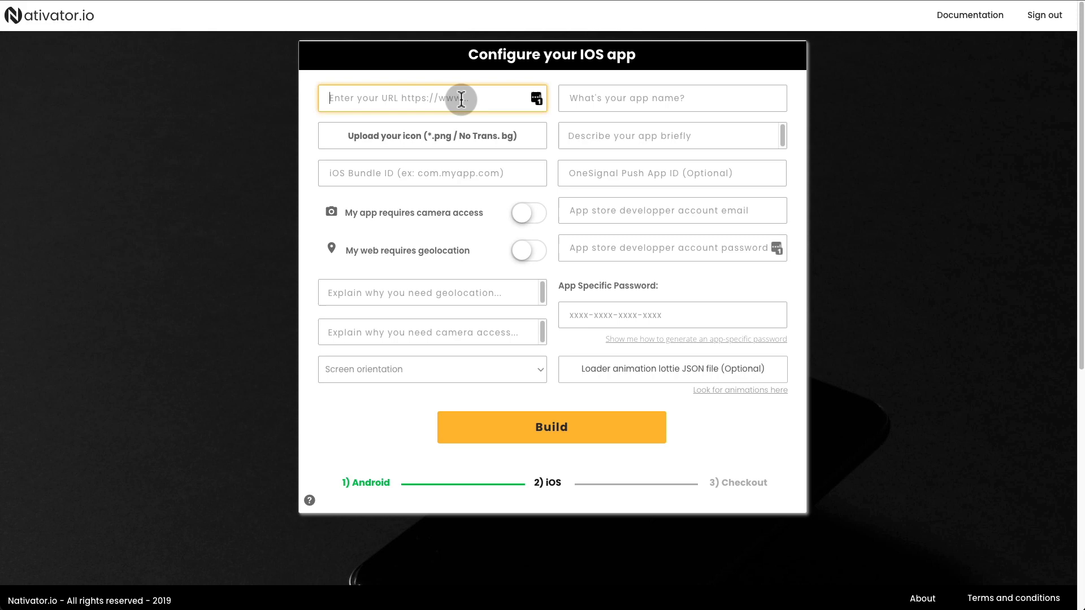
pyautogui.write('https://myflashcardapp.glideapp.io/')
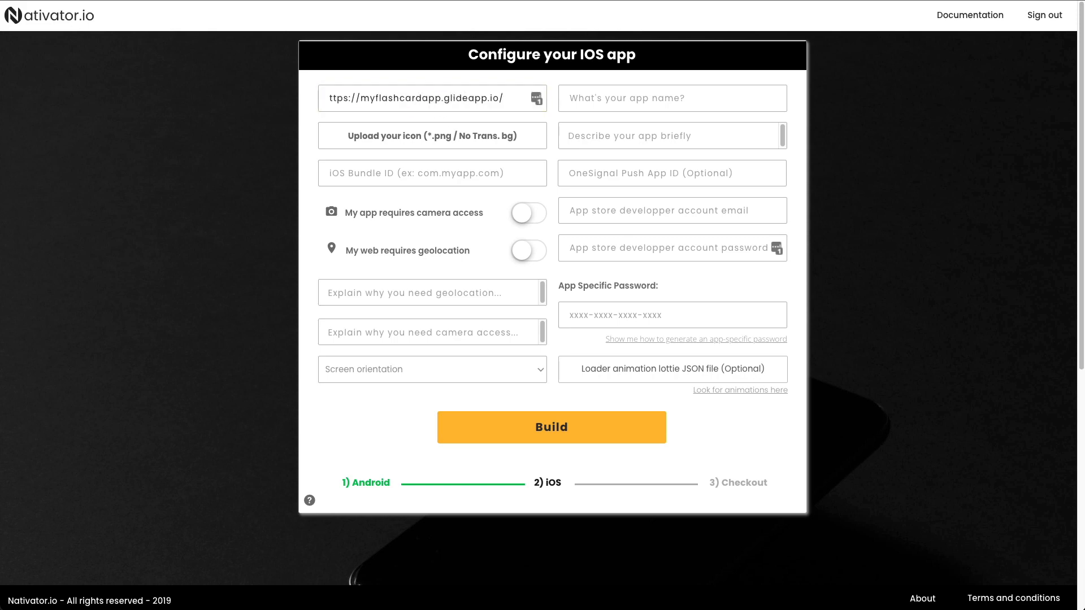
pyautogui.click(432, 135)
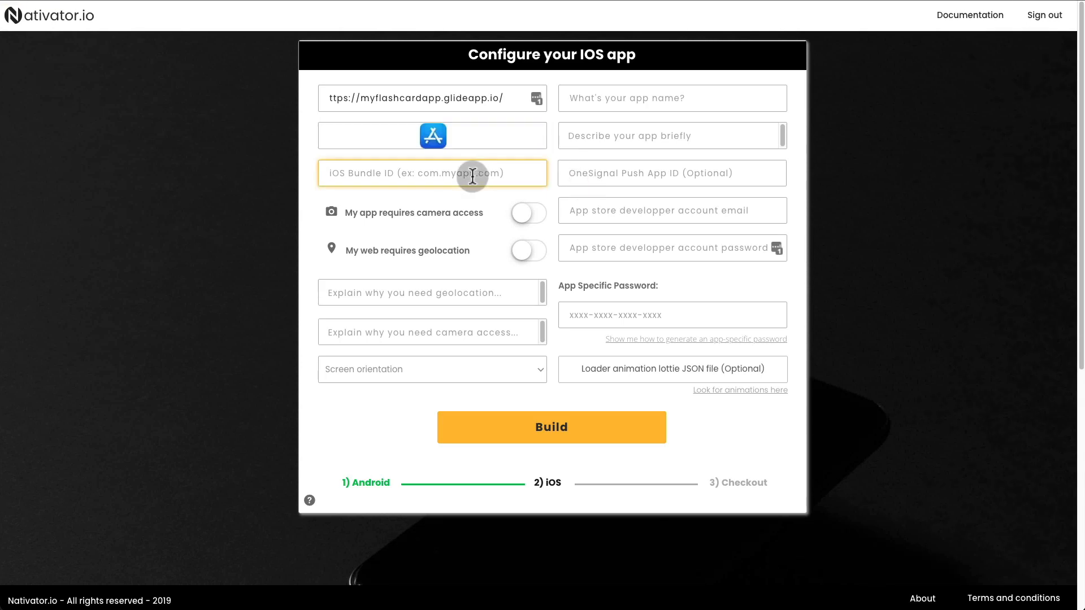
pyautogui.write('Flashcards App')
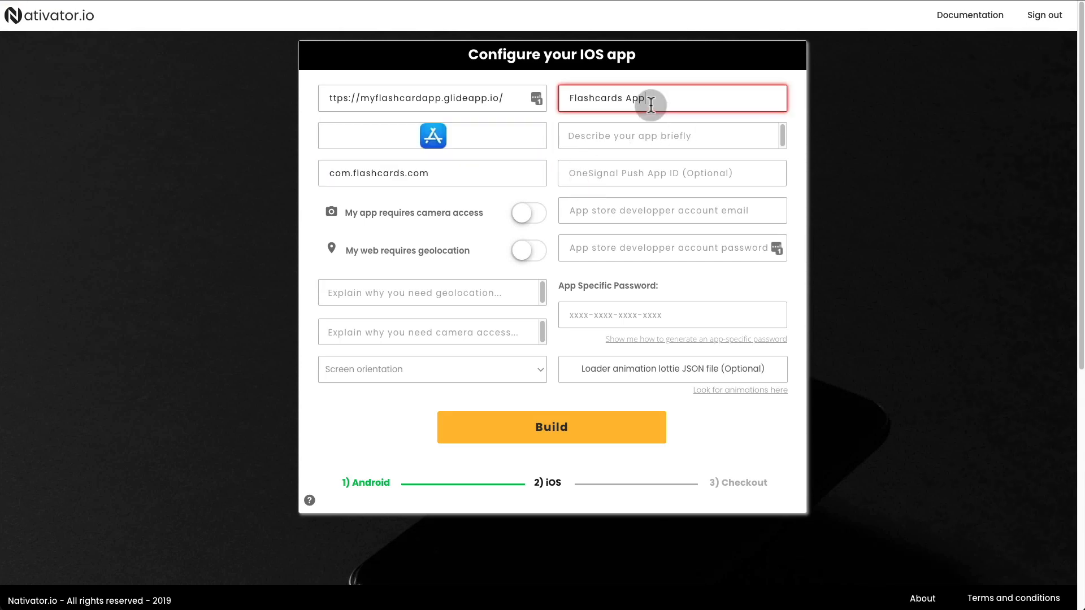
pyautogui.click(671, 136)
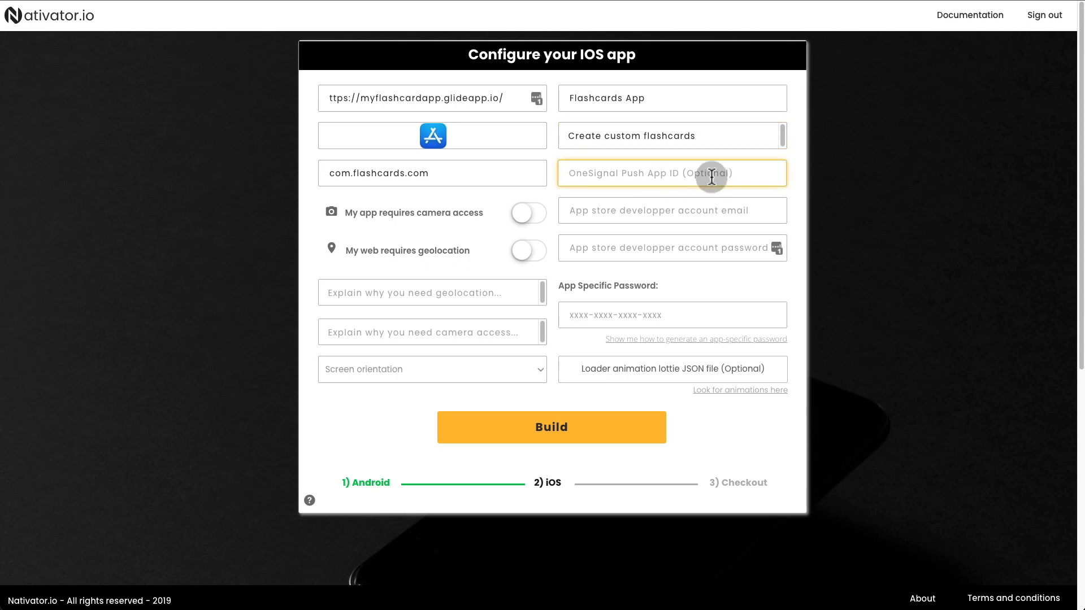
pyautogui.moveTo(677, 220)
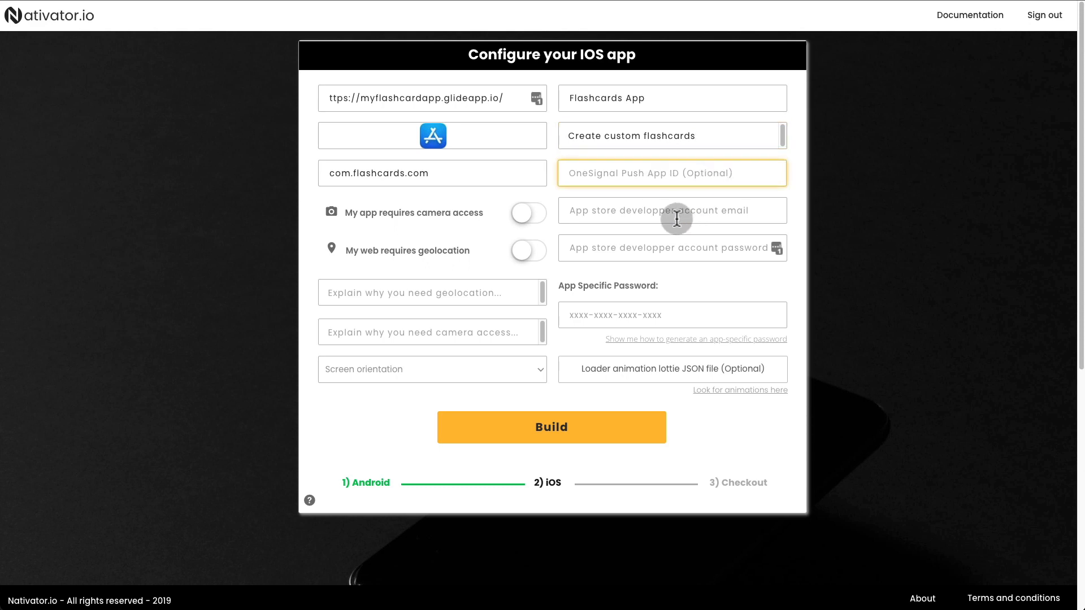
pyautogui.click(671, 211)
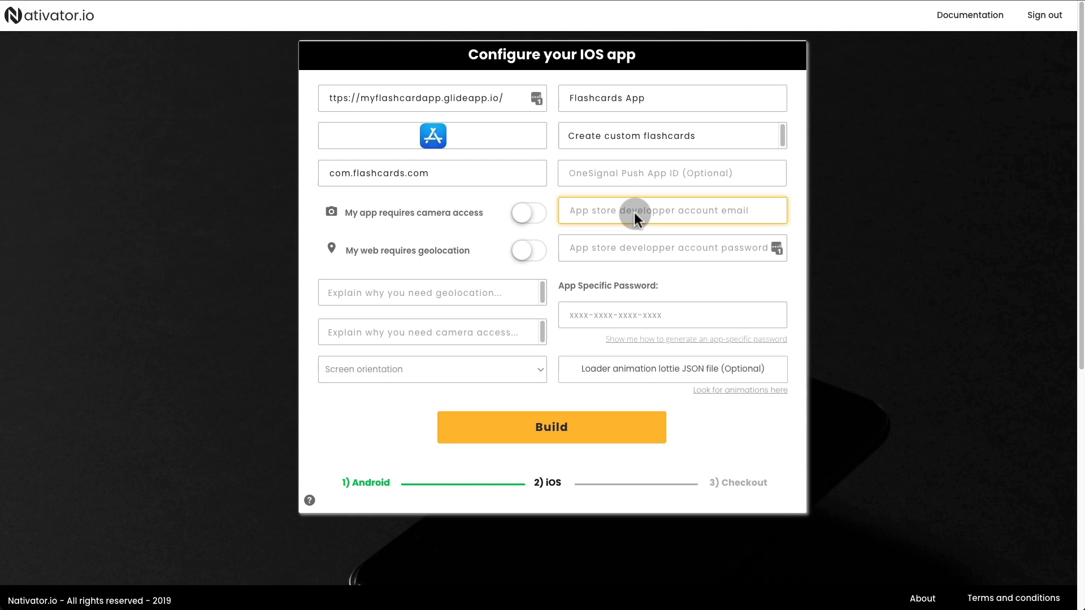
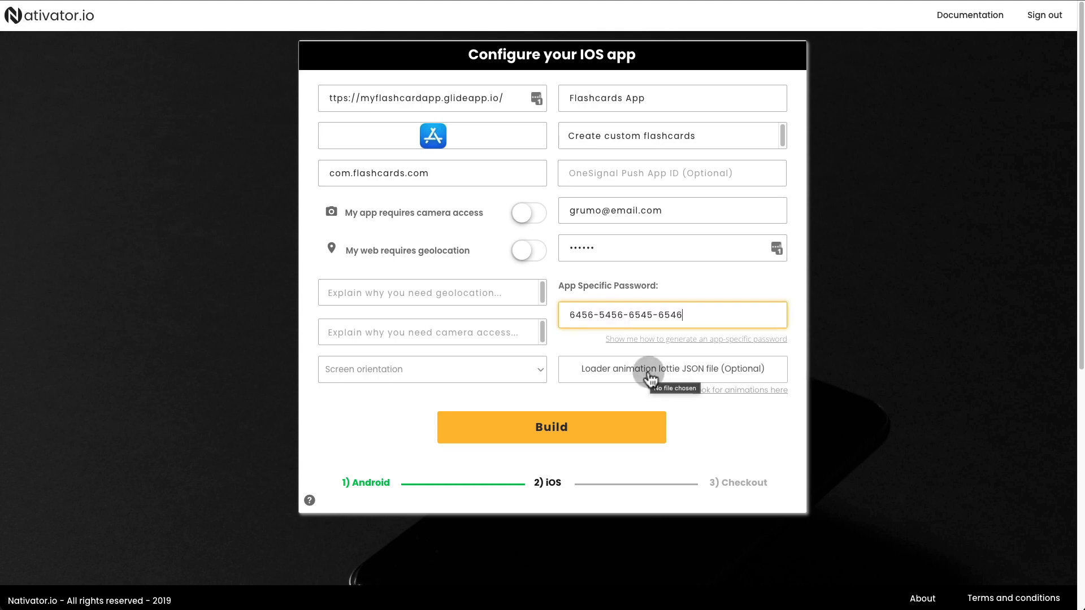
pyautogui.click(647, 369)
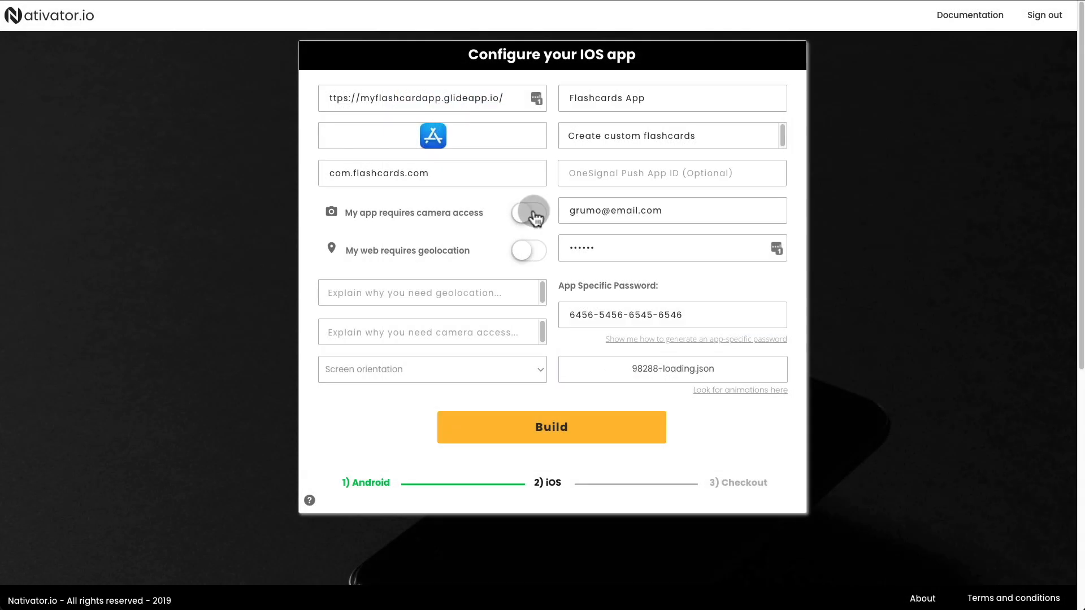
# Enable camera access 'To upload photos', choose Portrait orientation, and pay by card.
pyautogui.click(529, 212)
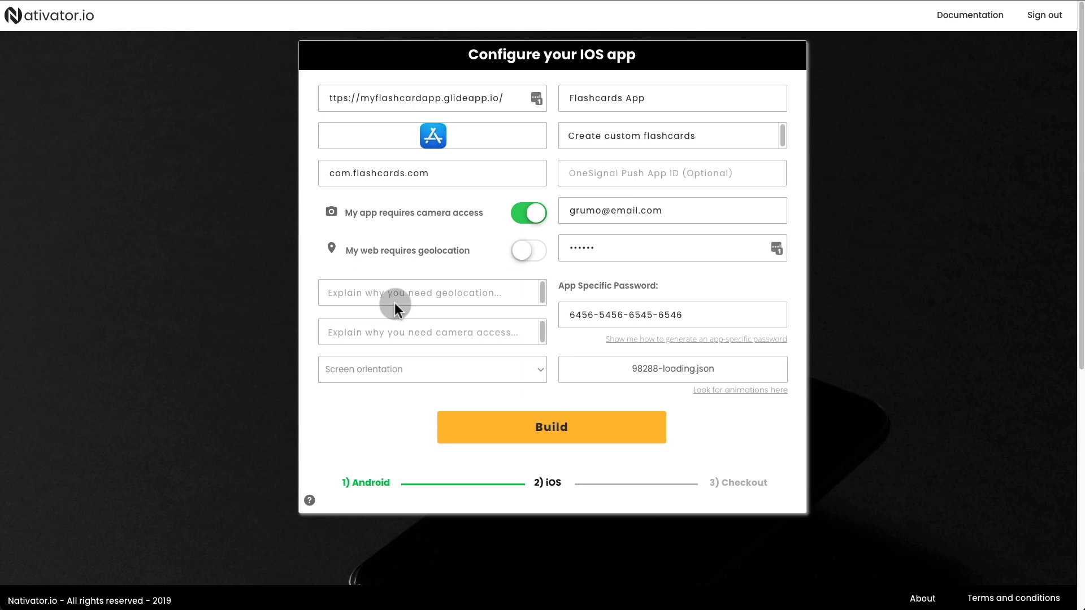
pyautogui.write('To upload')
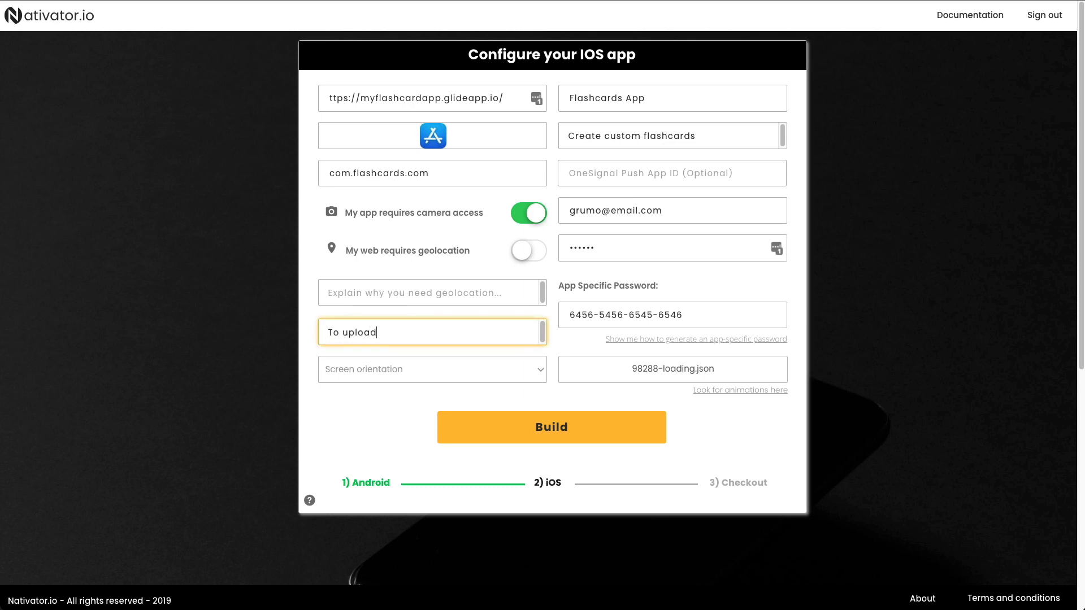
pyautogui.write('photos')
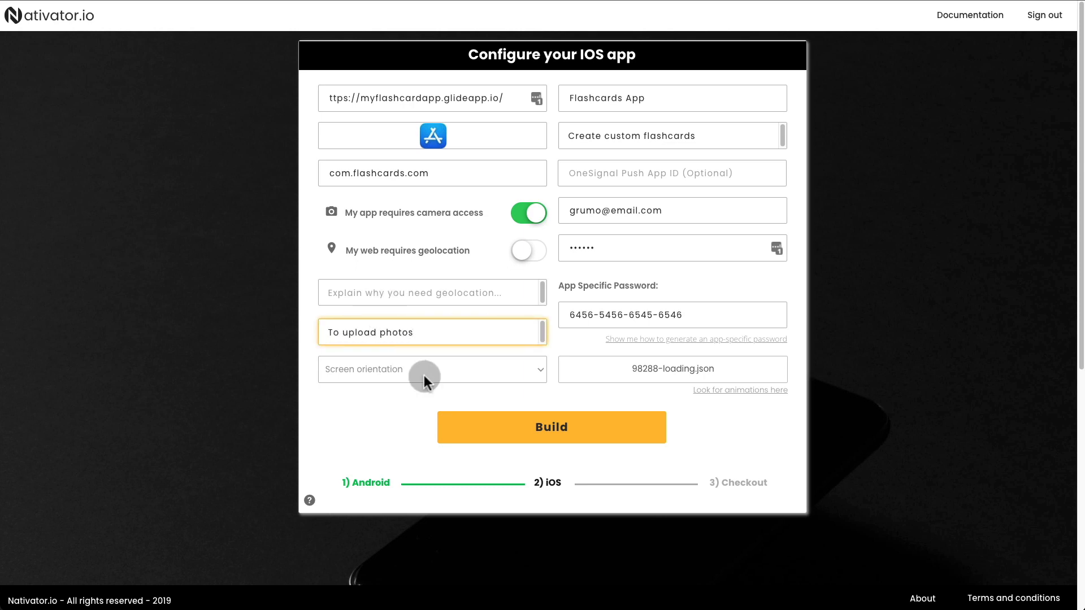
pyautogui.click(431, 369)
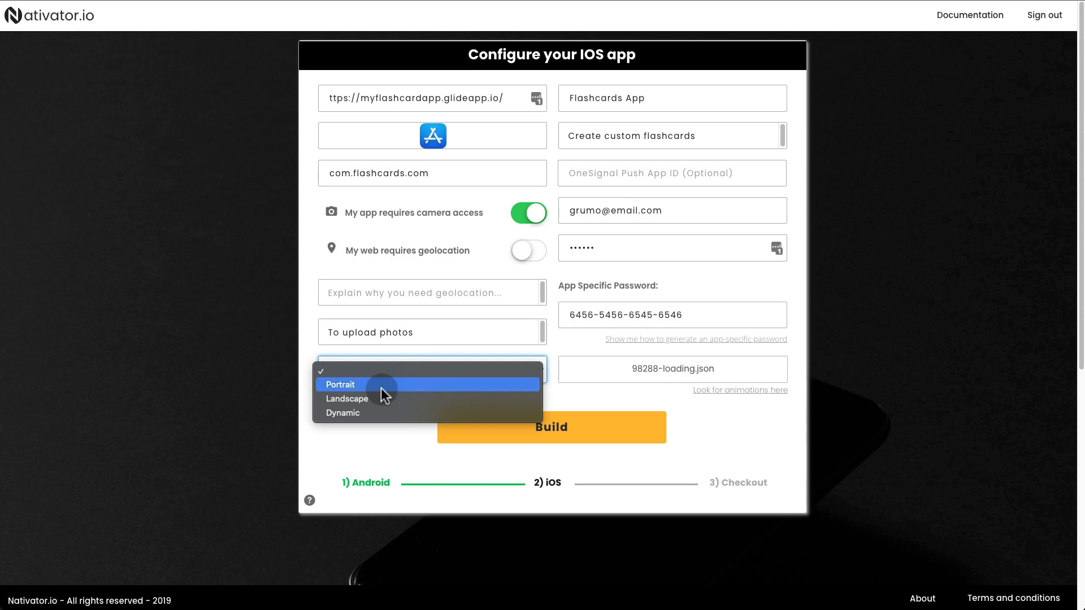
pyautogui.click(551, 427)
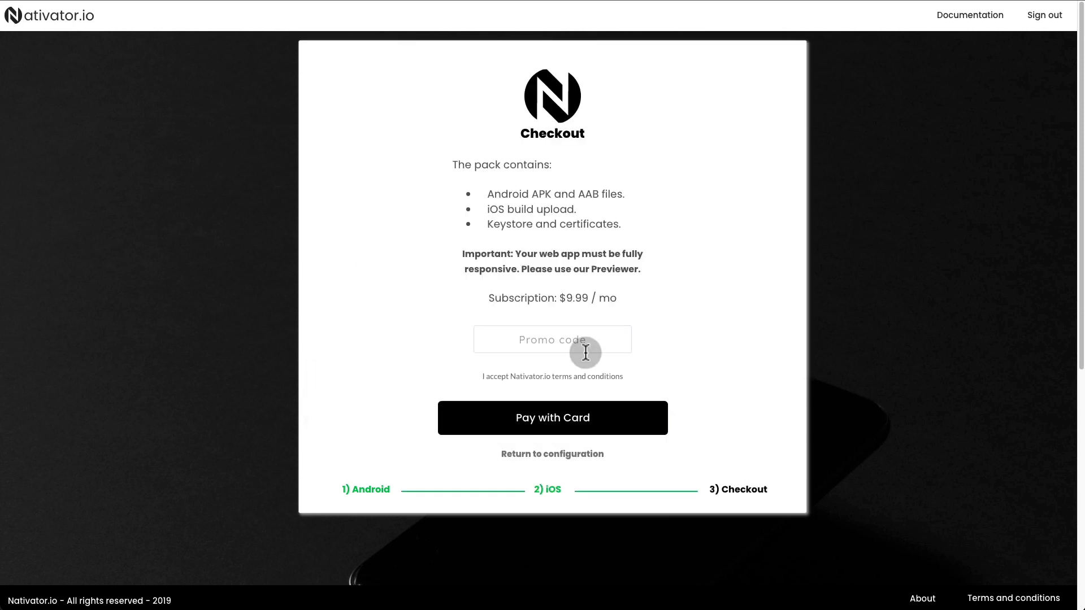
pyautogui.moveTo(552, 417)
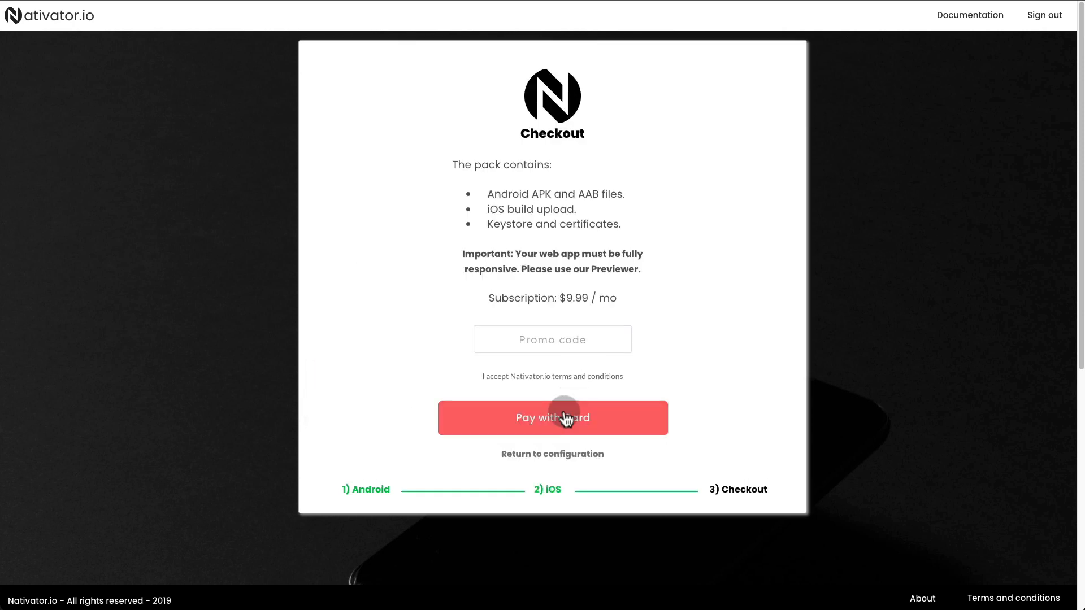
pyautogui.click(552, 417)
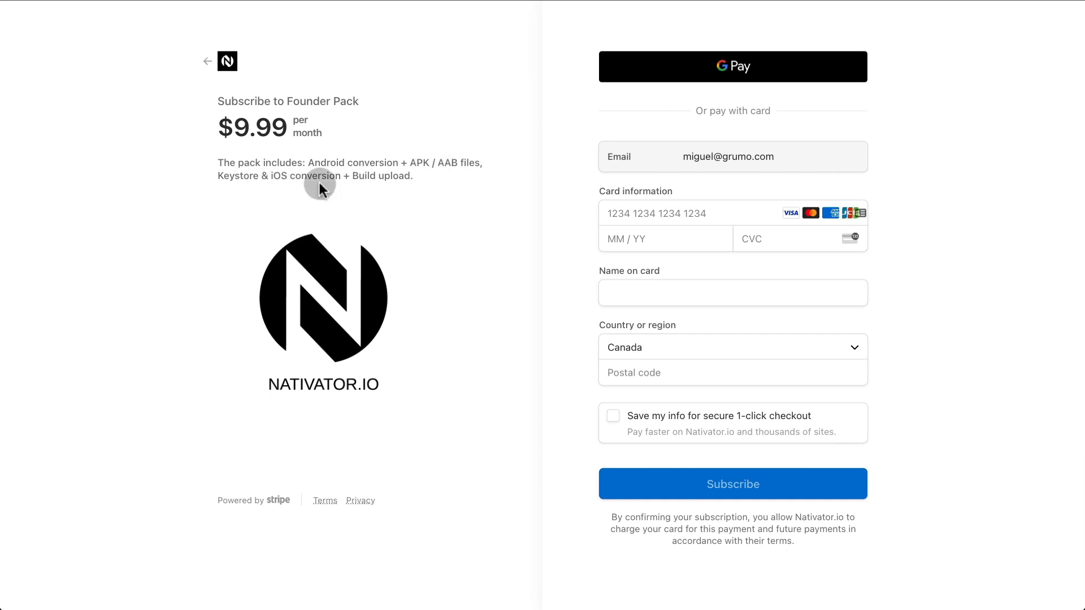
pyautogui.moveTo(426, 192)
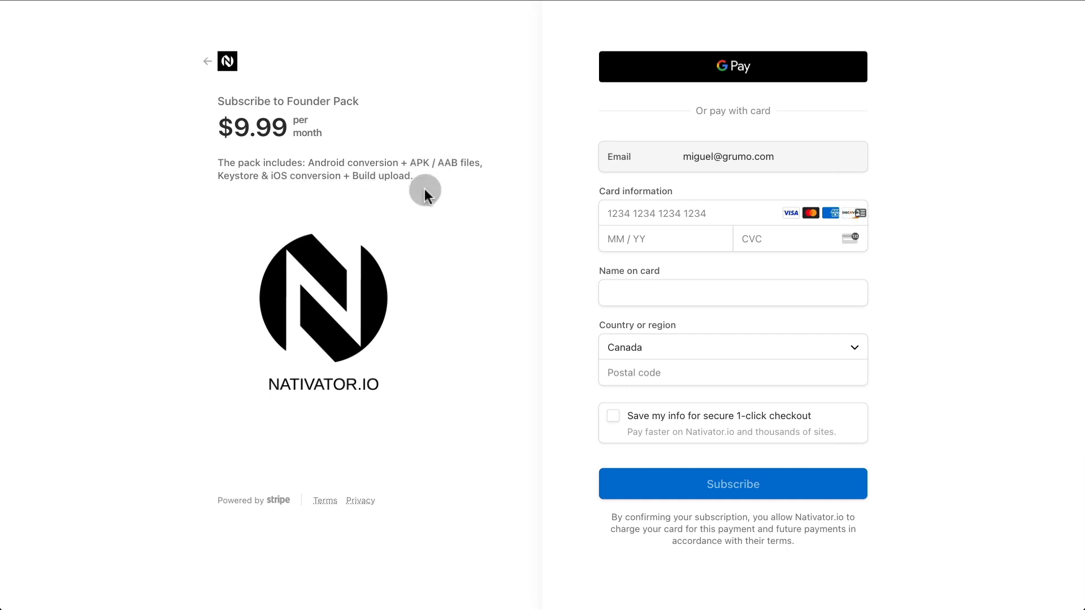